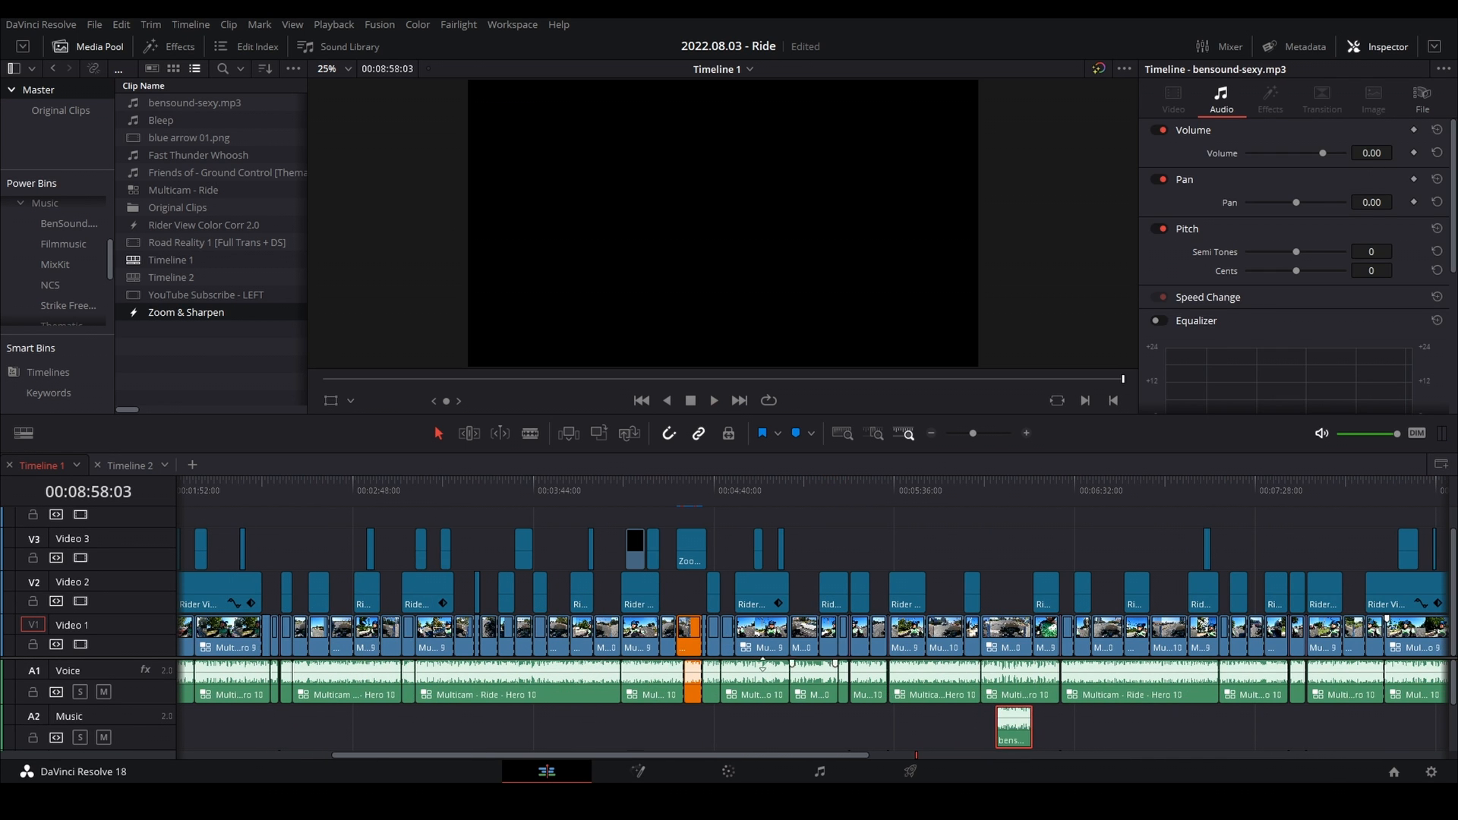
Step: Jump the playhead to the start of the Ride timeline and switch to the Fairlight page
left_click(688, 635)
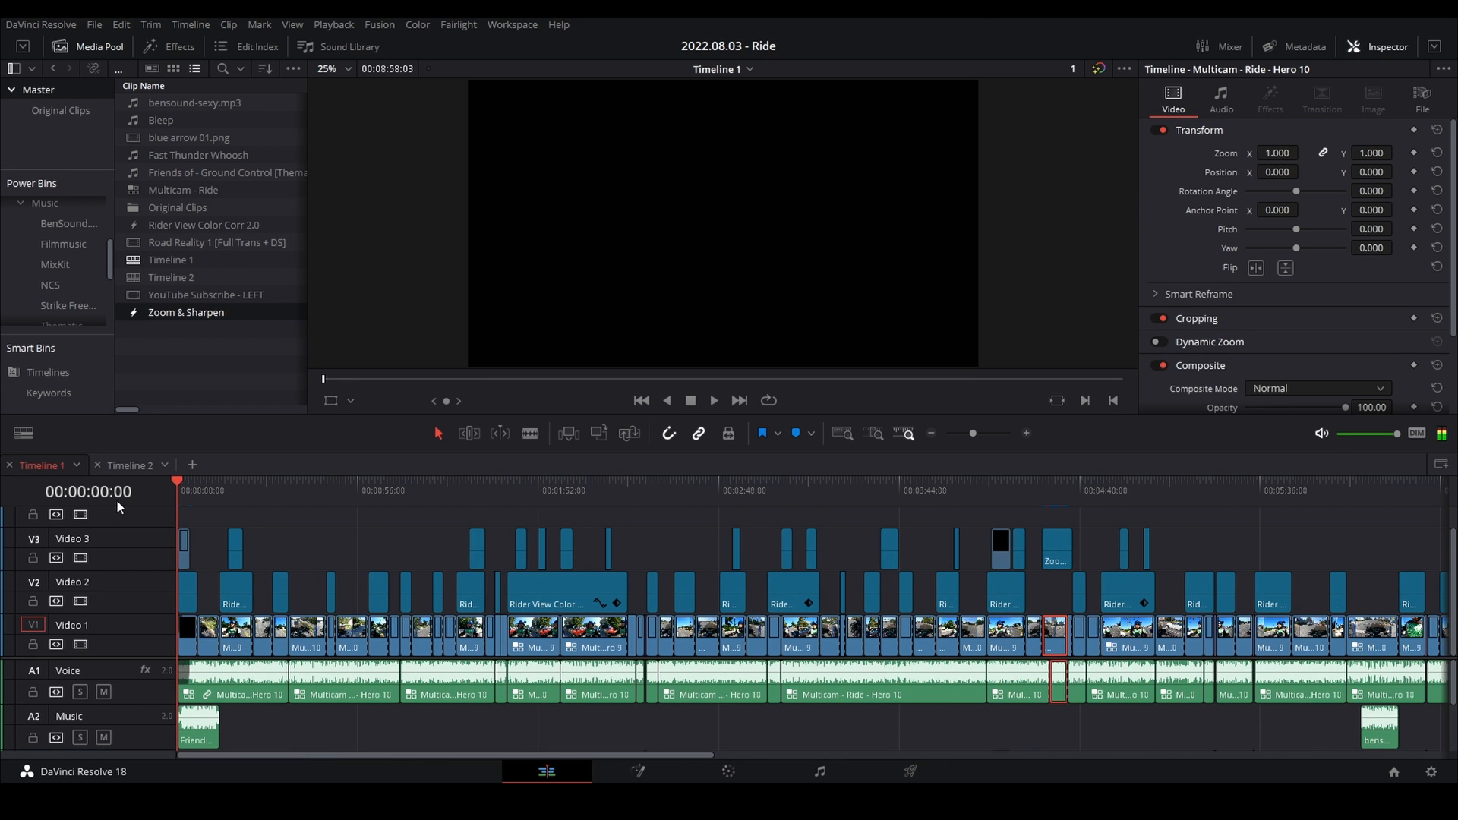
left_click(819, 772)
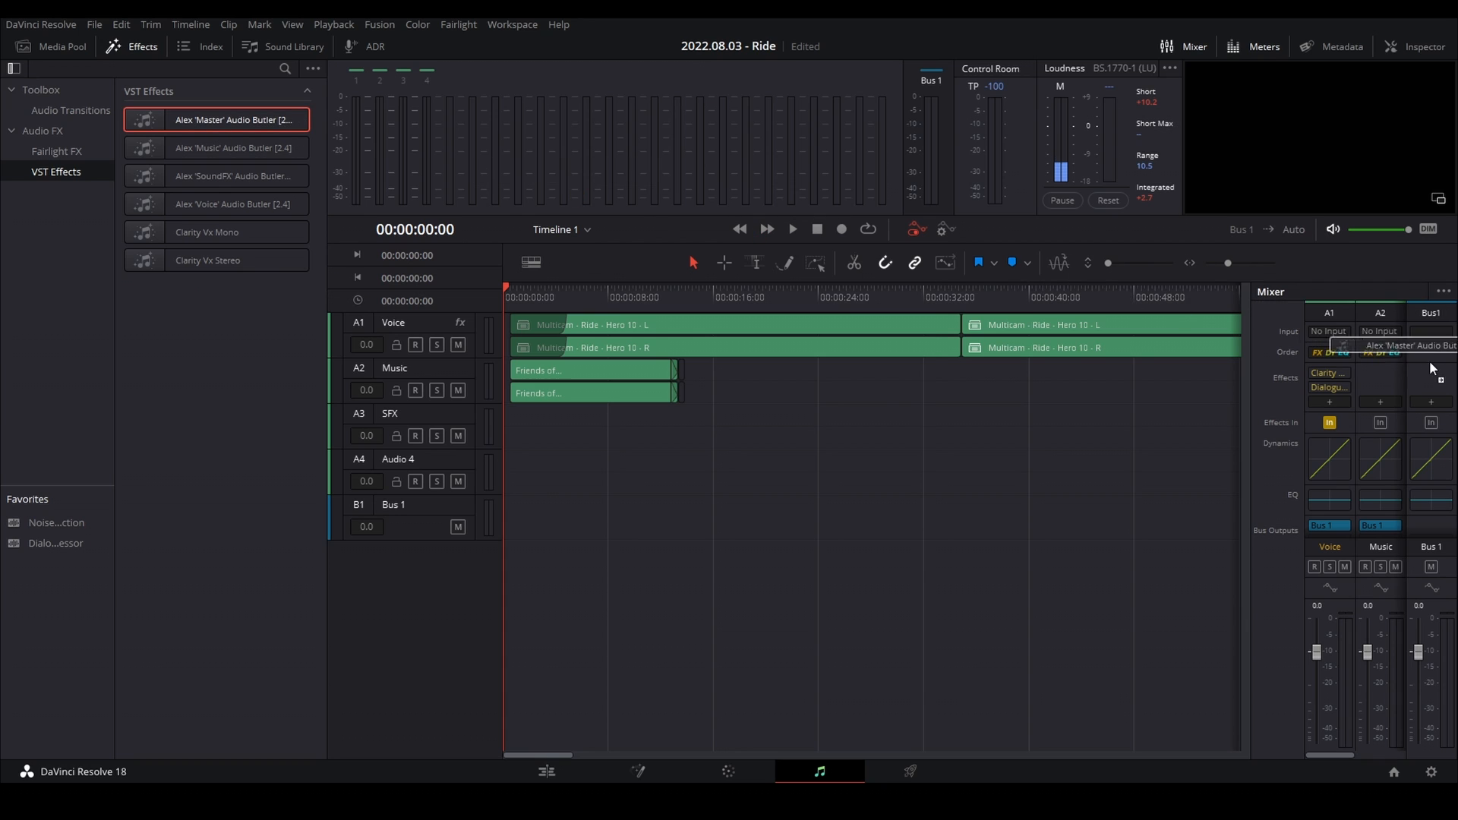
Step: Add Alex Audio Butler Master to Bus 1 and Music to the Music track, closing its settings window
left_click(1430, 372)
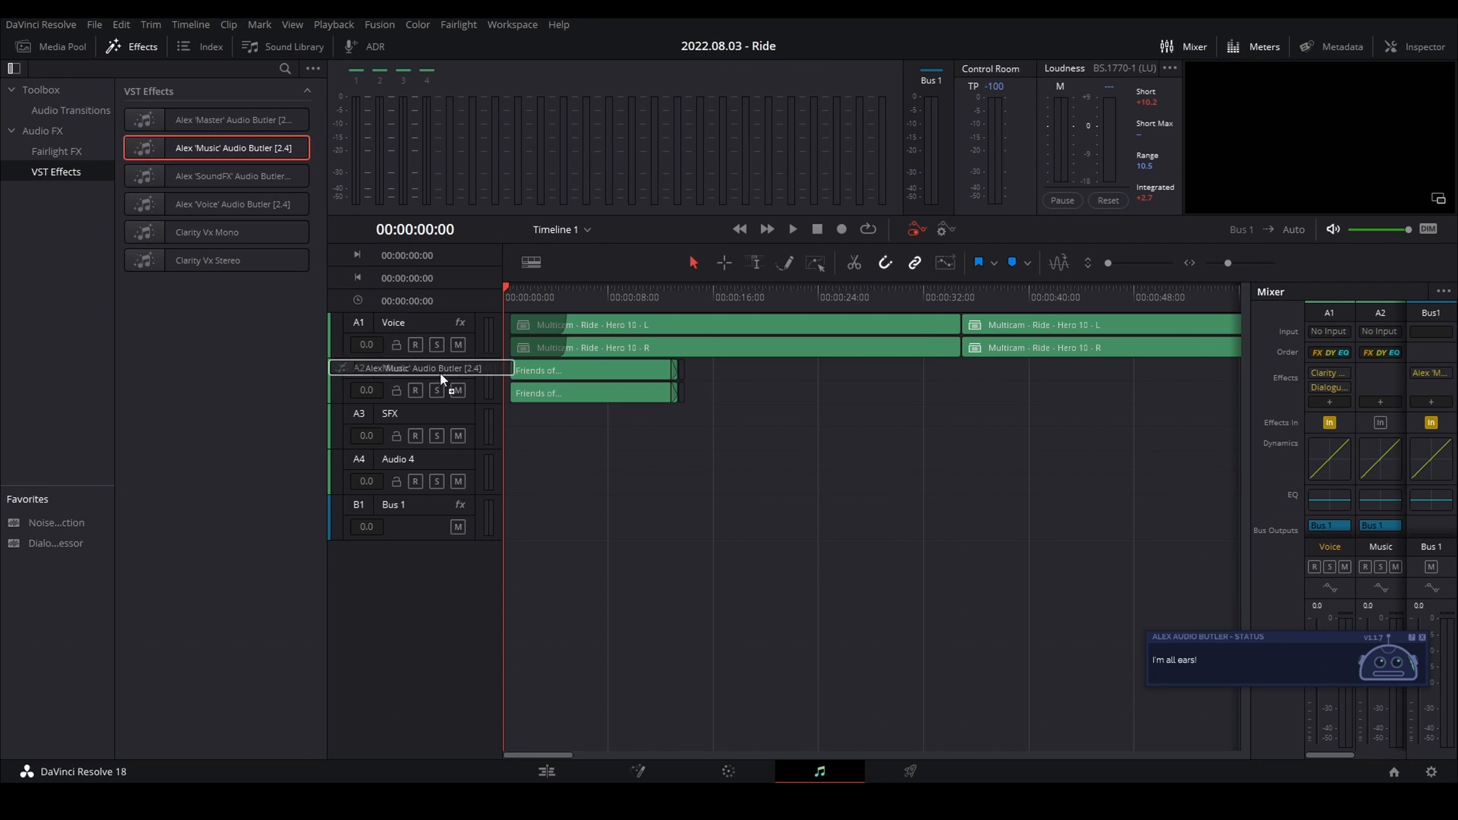
left_click(422, 369)
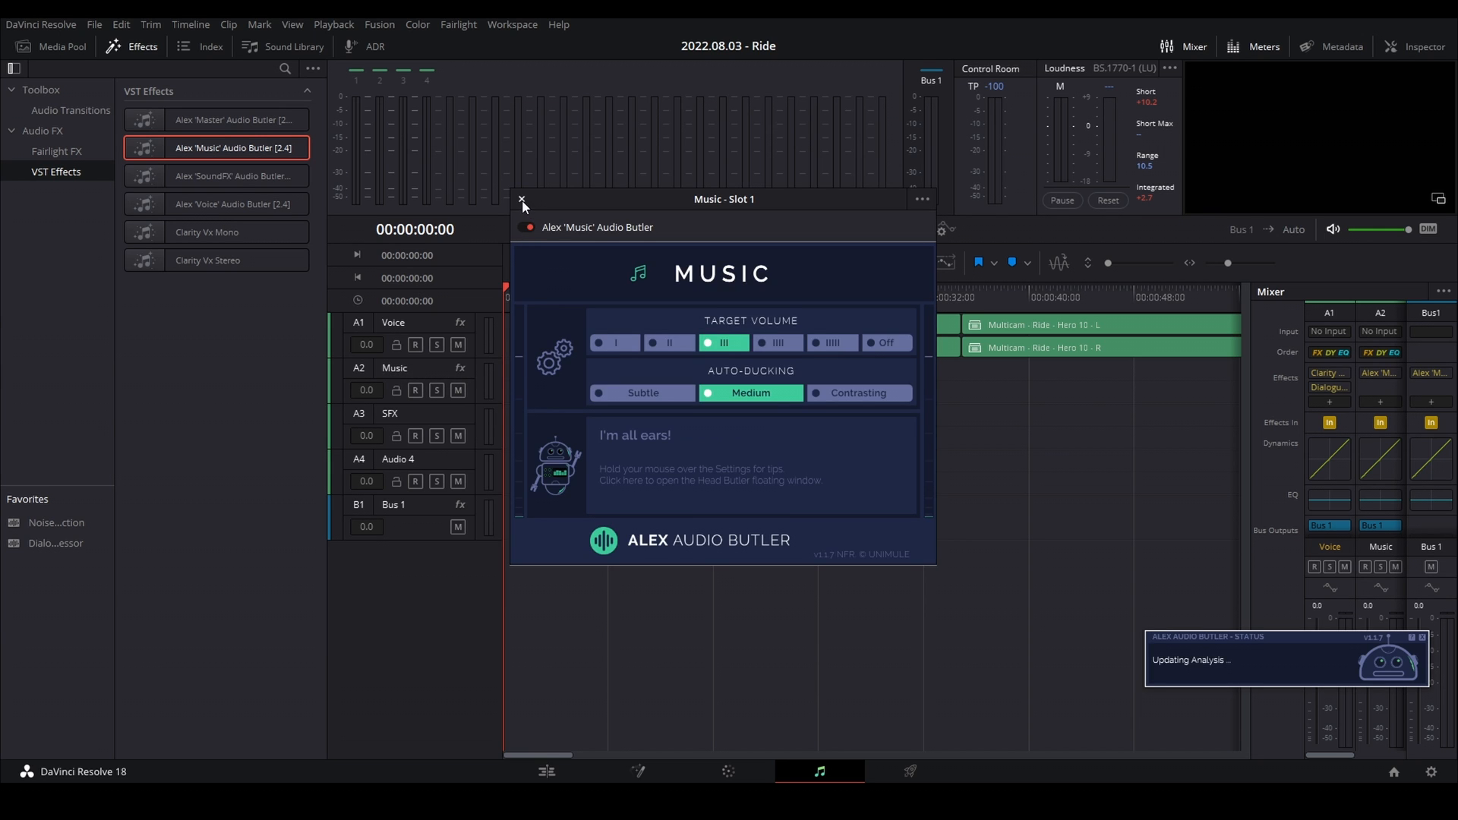
left_click(235, 176)
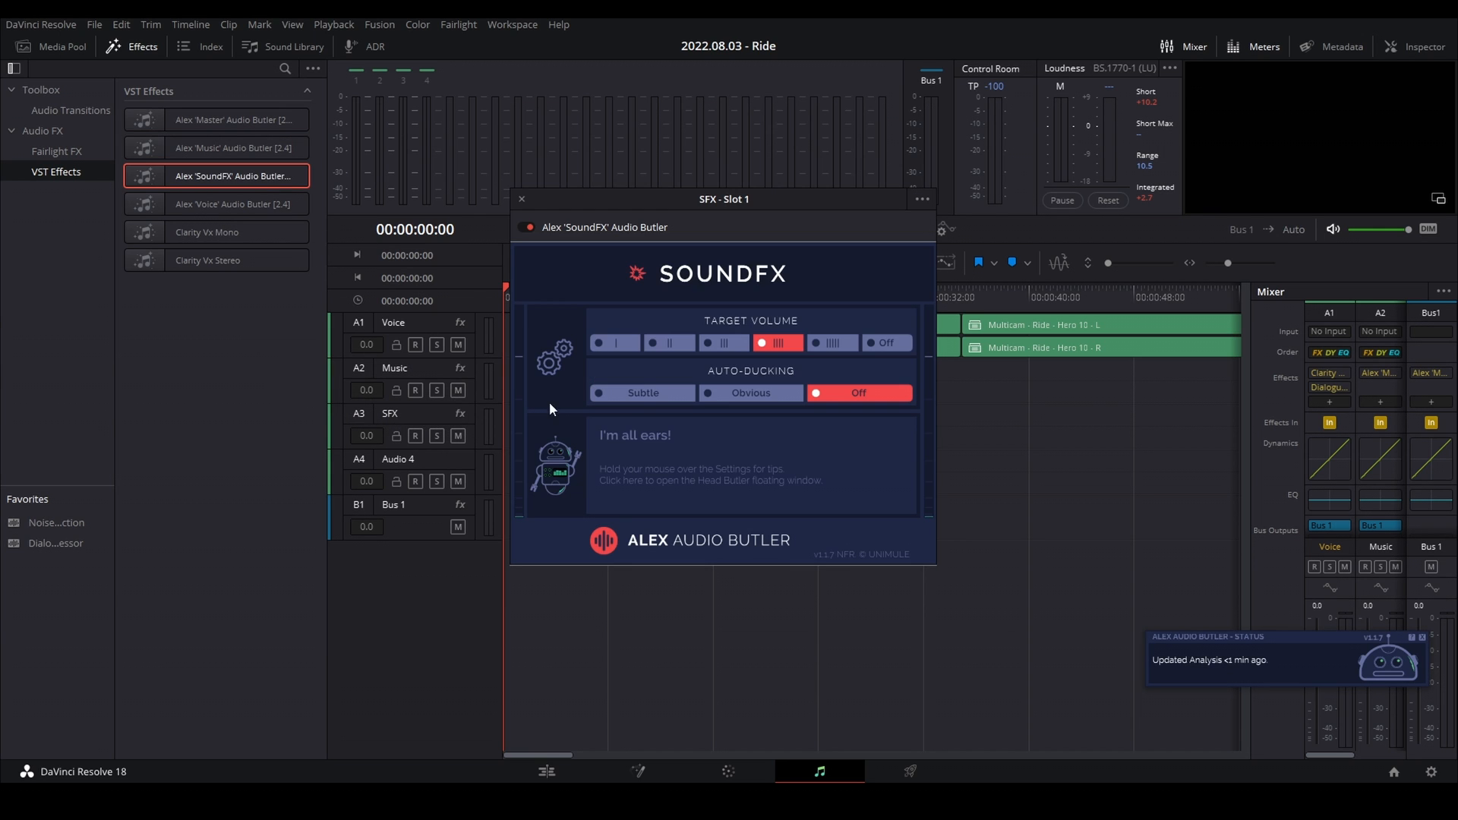
mouse_move(518, 199)
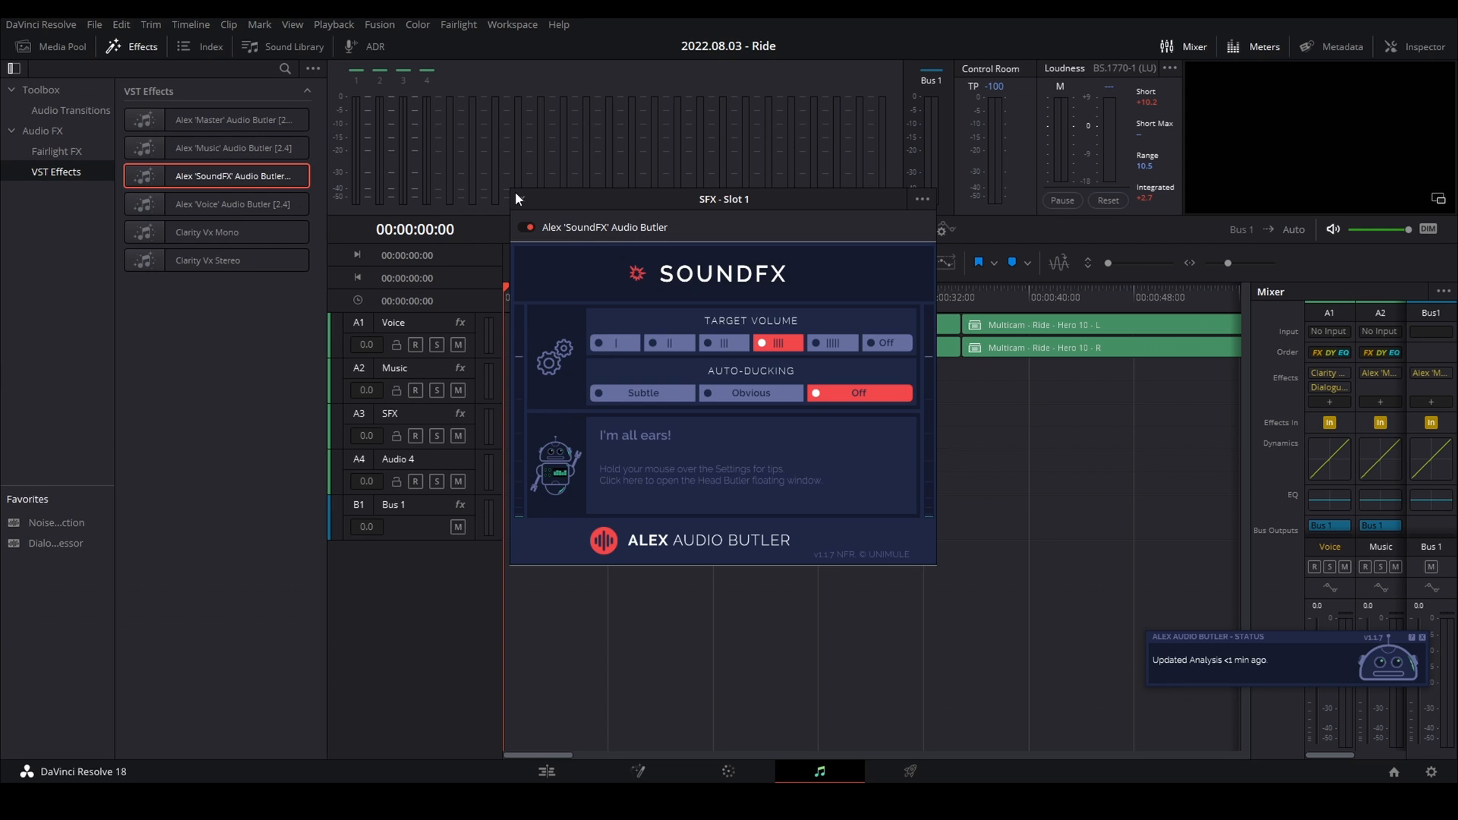